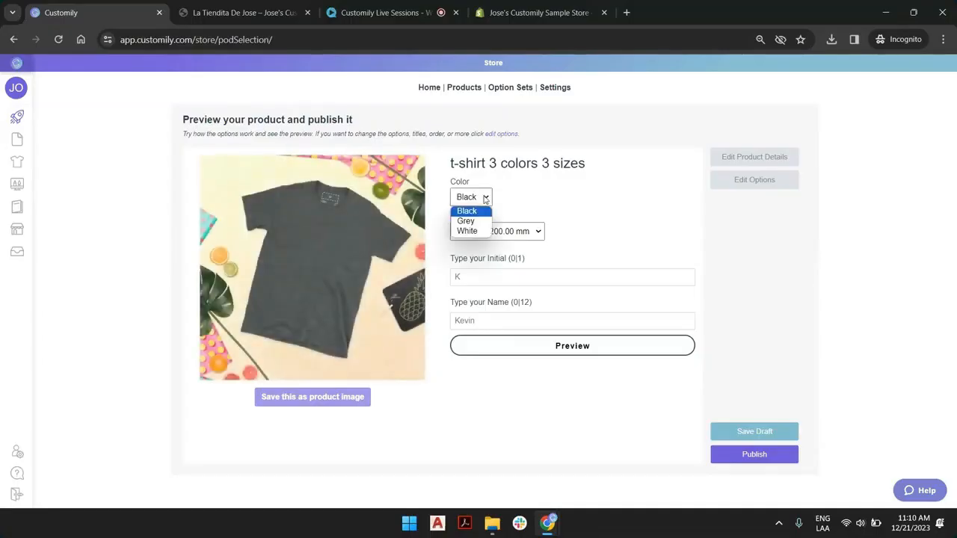
Preview the White 250 x 250 mm shirt with initial K and name Kevin in the monogram
left_click(466, 222)
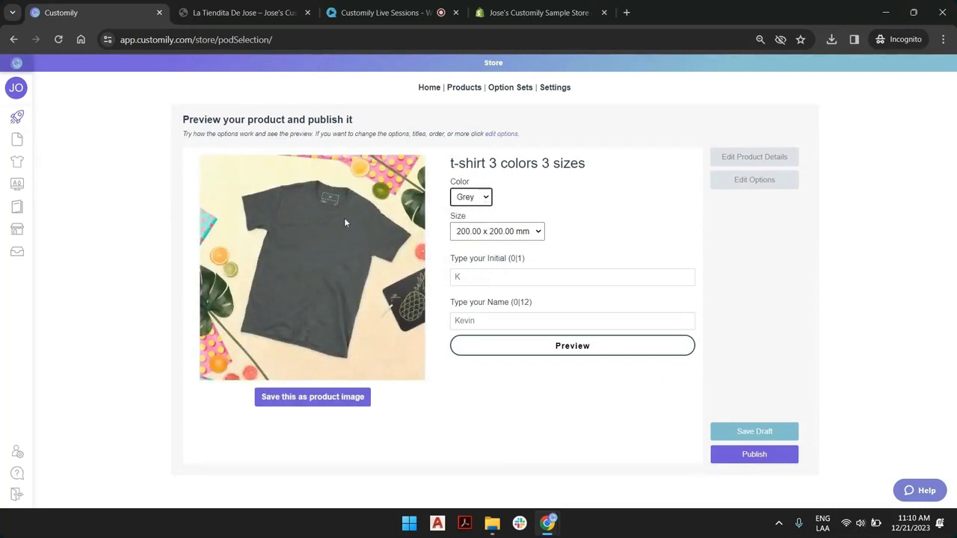
left_click(471, 197)
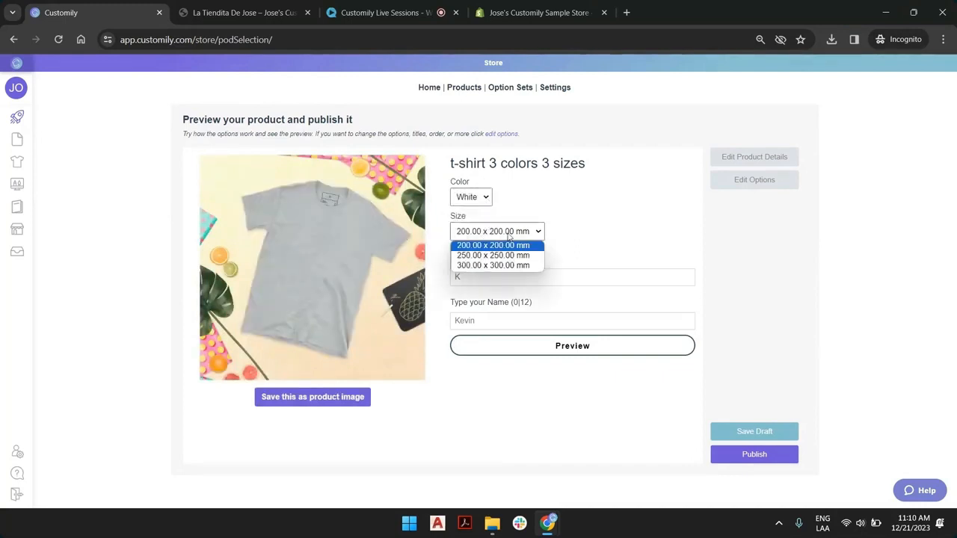
left_click(493, 255)
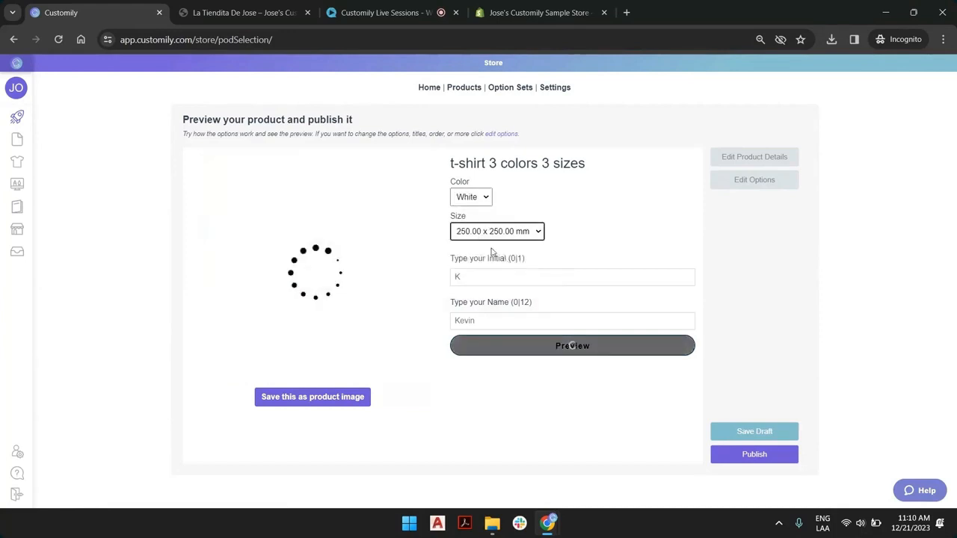
left_click(572, 345)
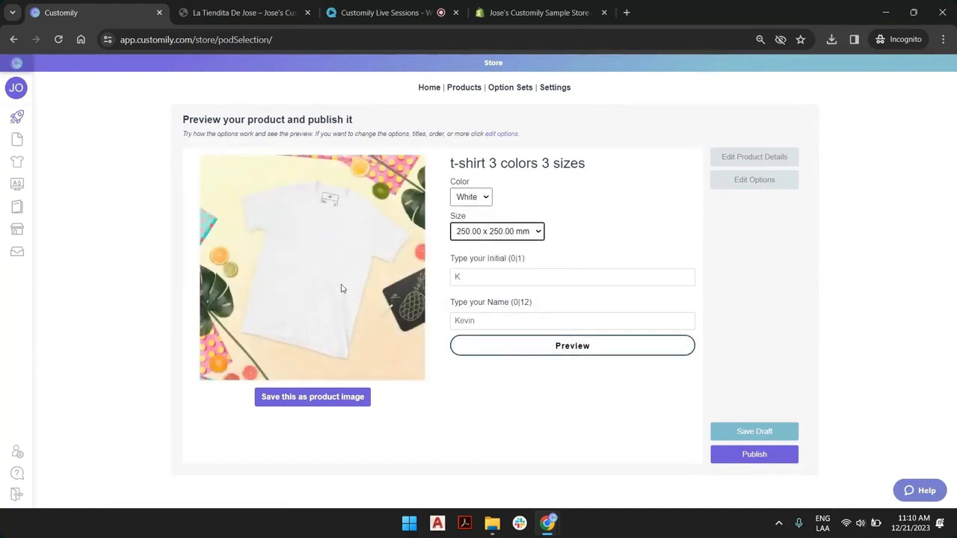
left_click(571, 277)
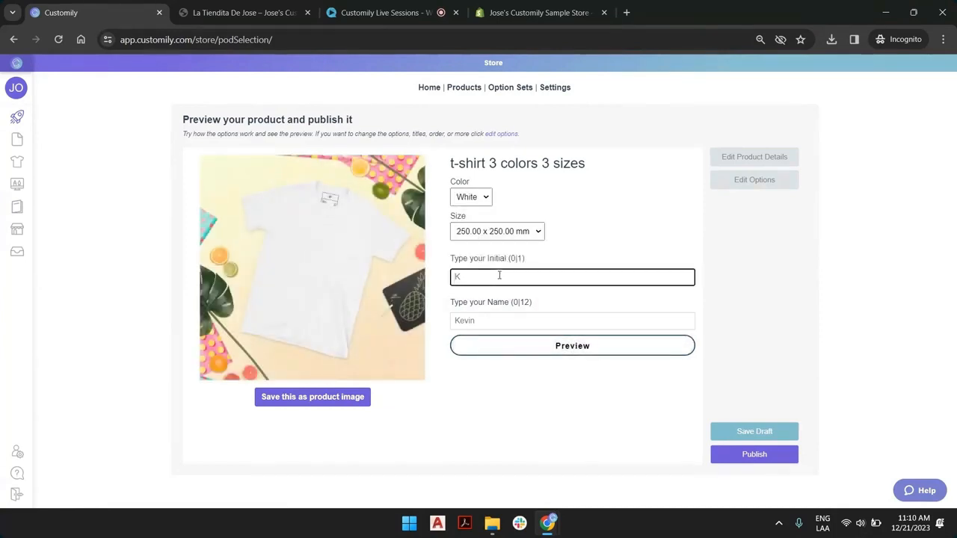
left_click(572, 320)
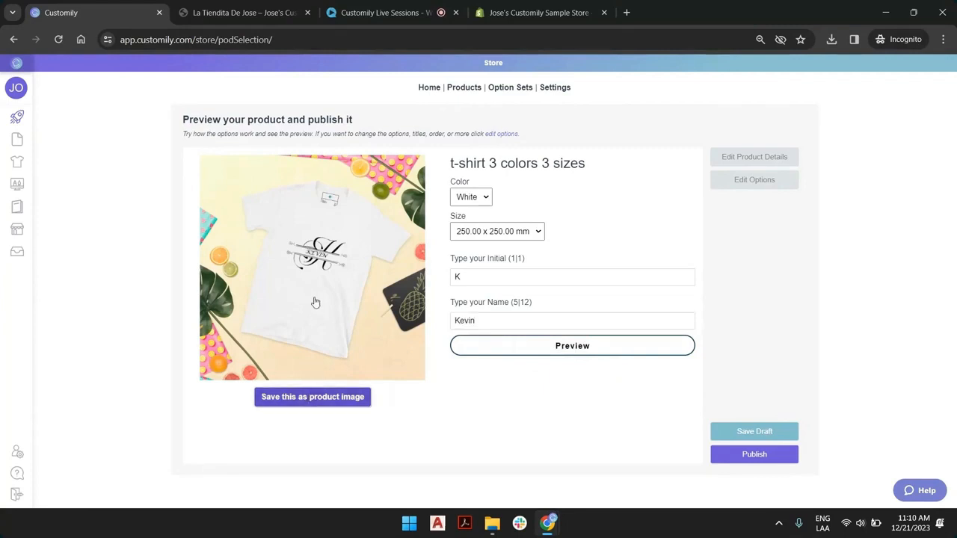
left_click(311, 397)
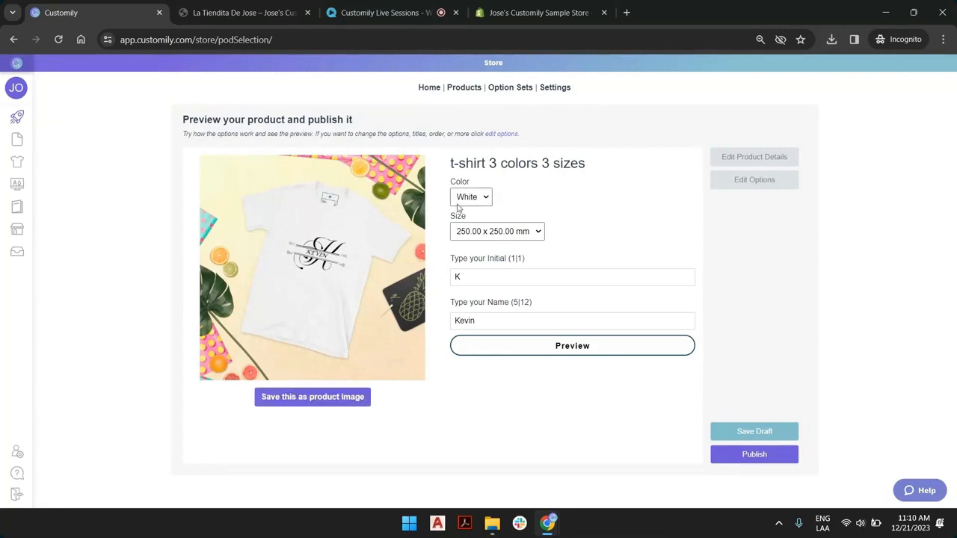
Switch the shirt to Grey and personalize it with initial 'a' and name 'amber'
left_click(471, 198)
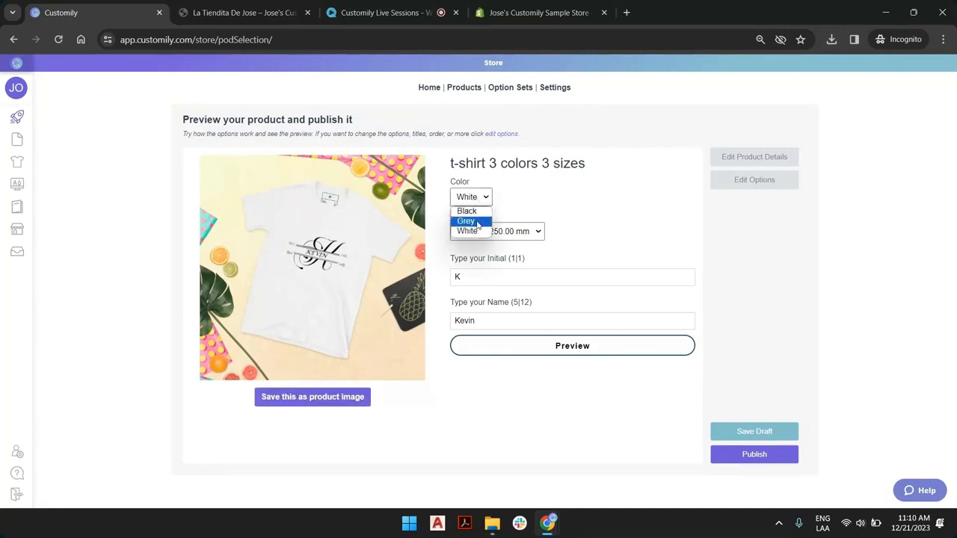
left_click(467, 222)
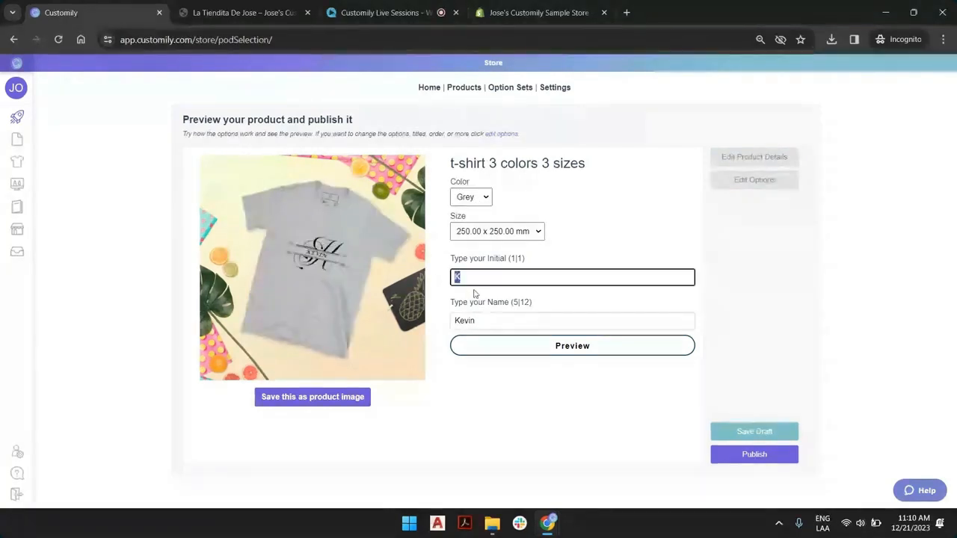
type("a")
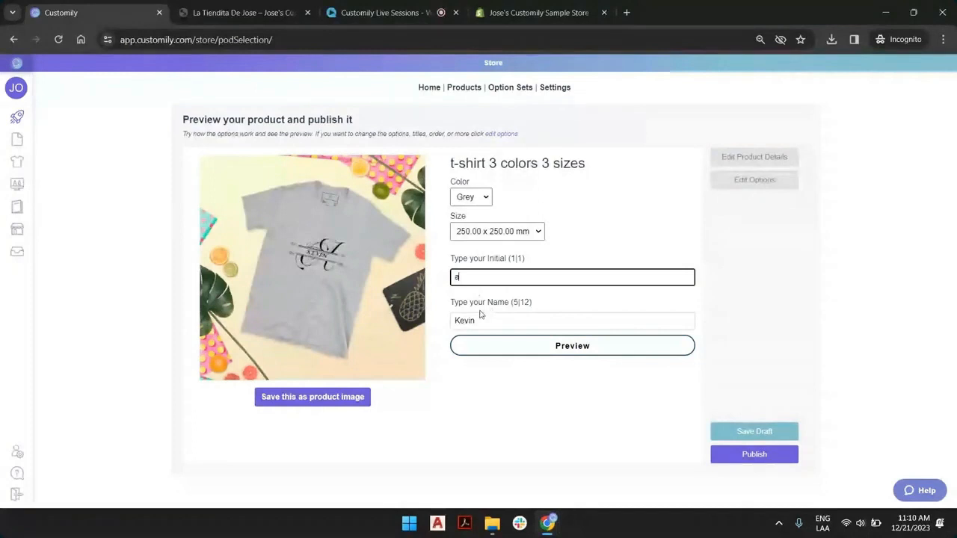
type("amber")
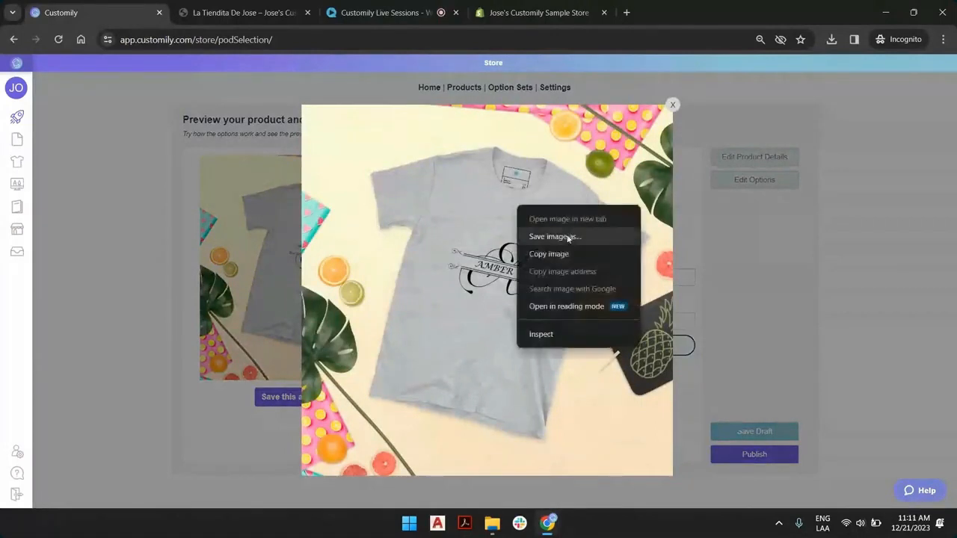
Close the enlarged image to get back to the grey 'a'/'amber' shirt options
left_click(553, 236)
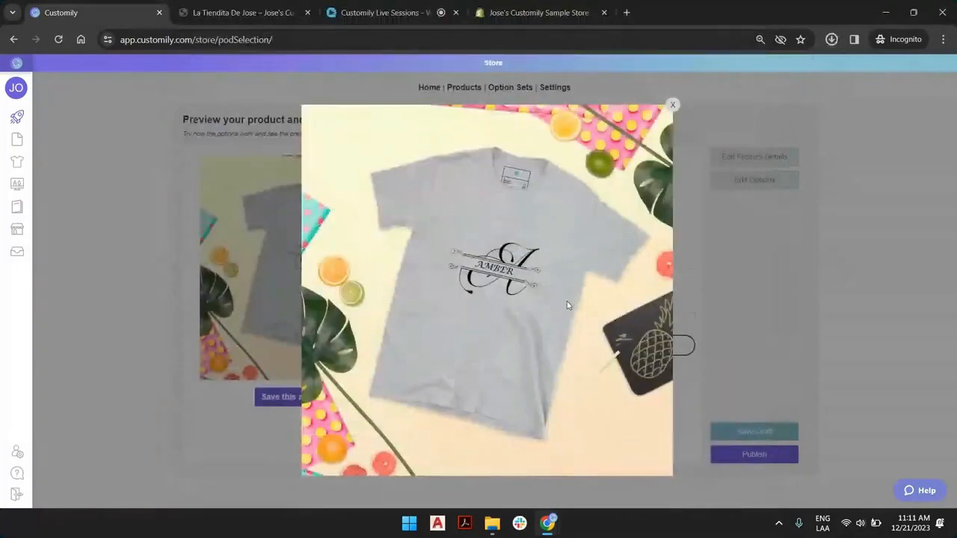
left_click(832, 39)
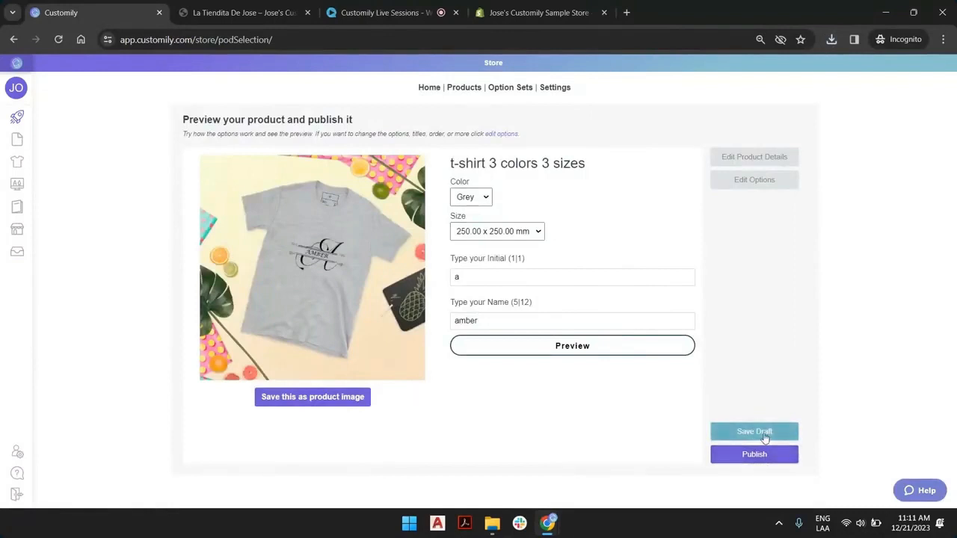
Save the t-shirt as a draft and go to the Shopify store admin
left_click(753, 431)
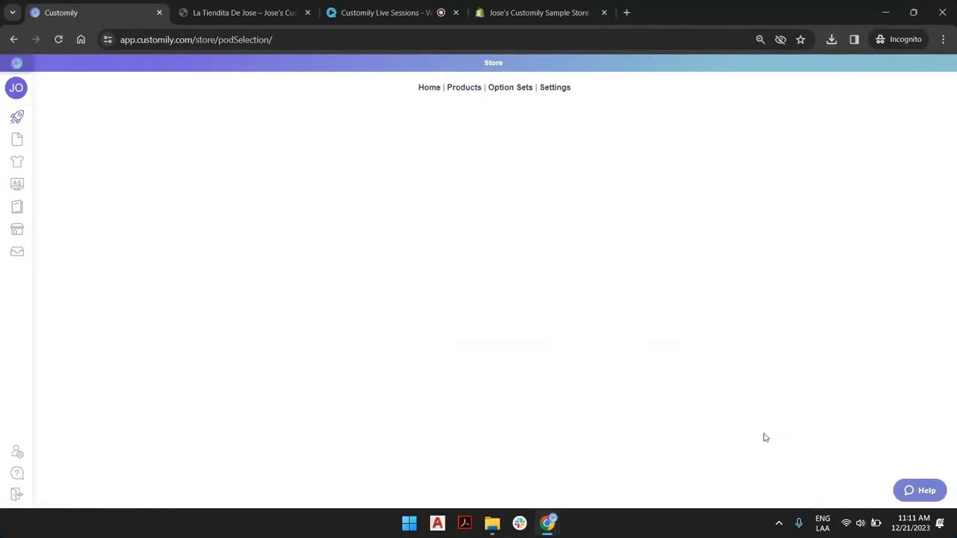
left_click(463, 87)
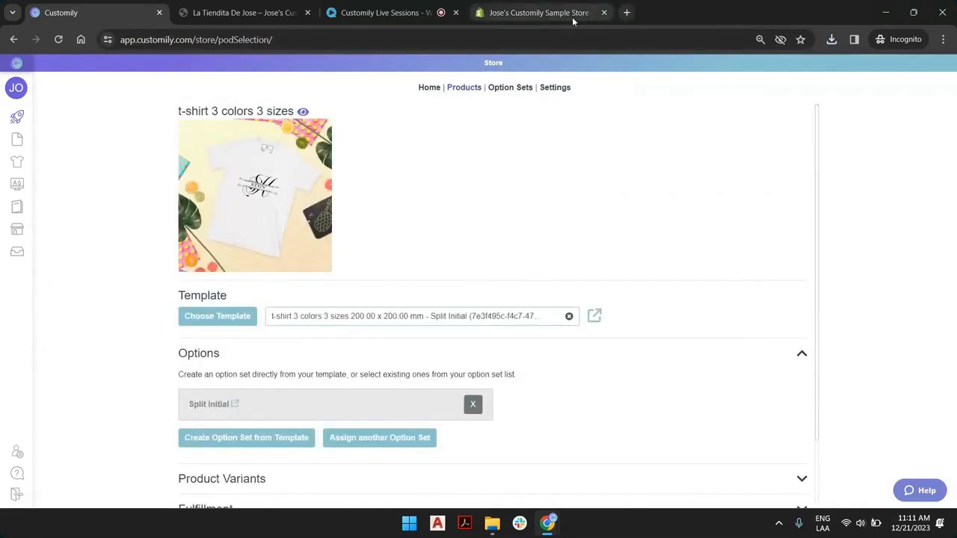
left_click(538, 12)
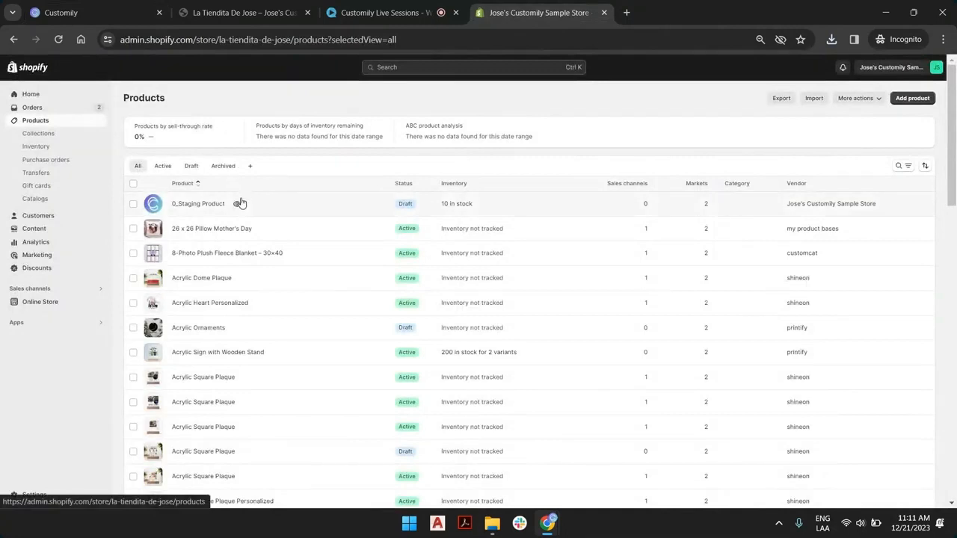
mouse_move(244, 199)
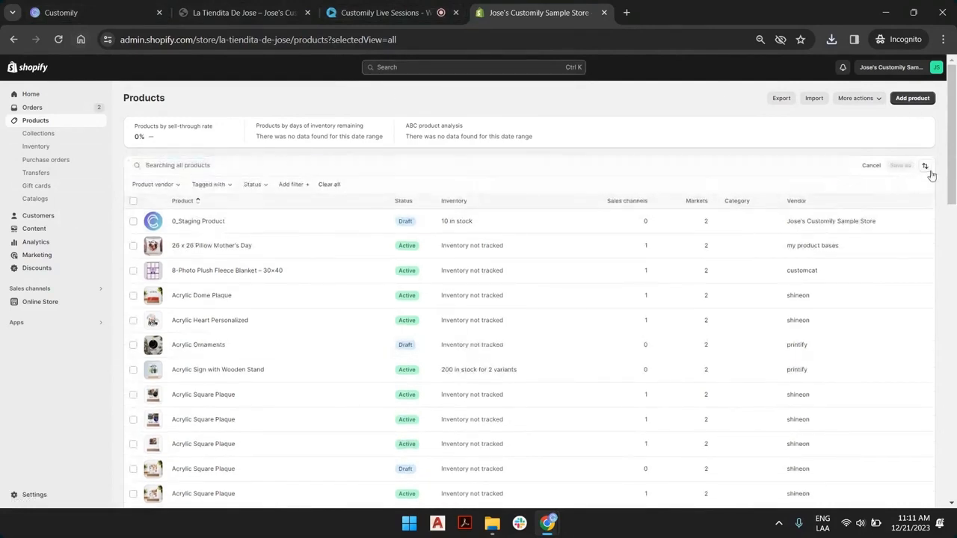
Sort products by Created, newest first, and open the draft 't-shirt 3 colors 3 sizes'
left_click(925, 165)
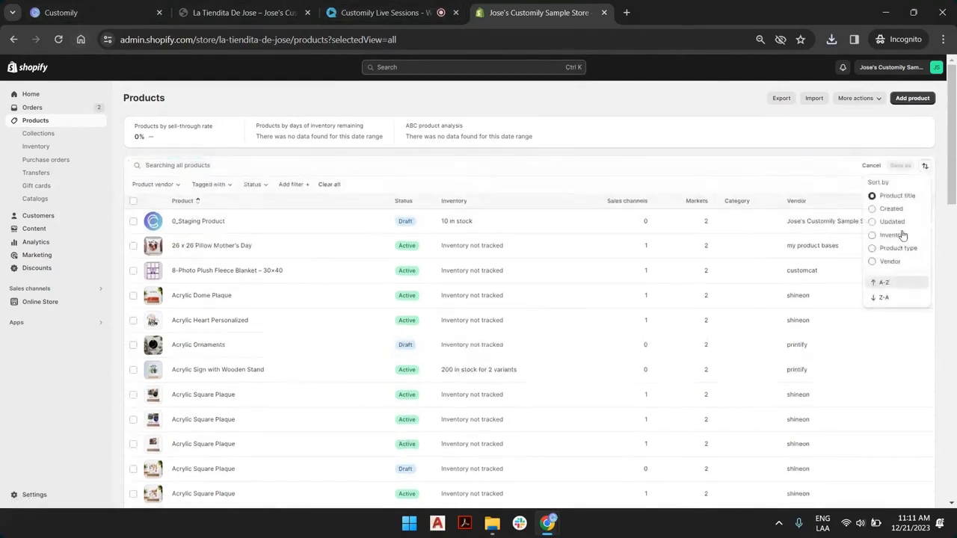
left_click(891, 209)
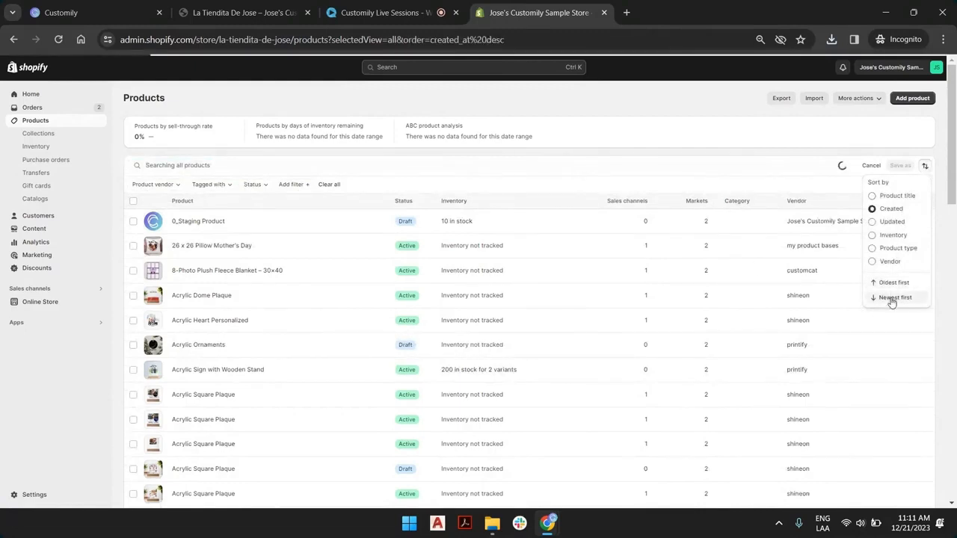
left_click(894, 298)
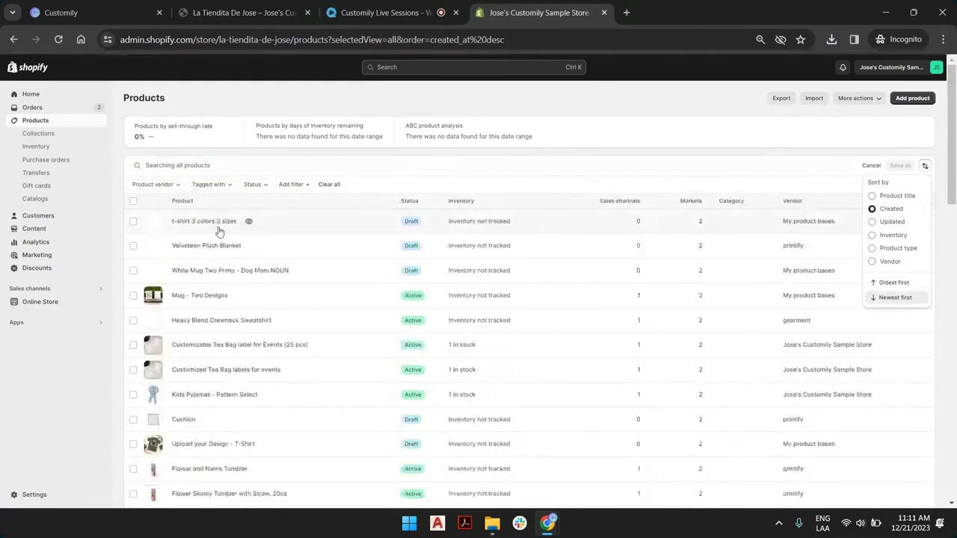
left_click(203, 221)
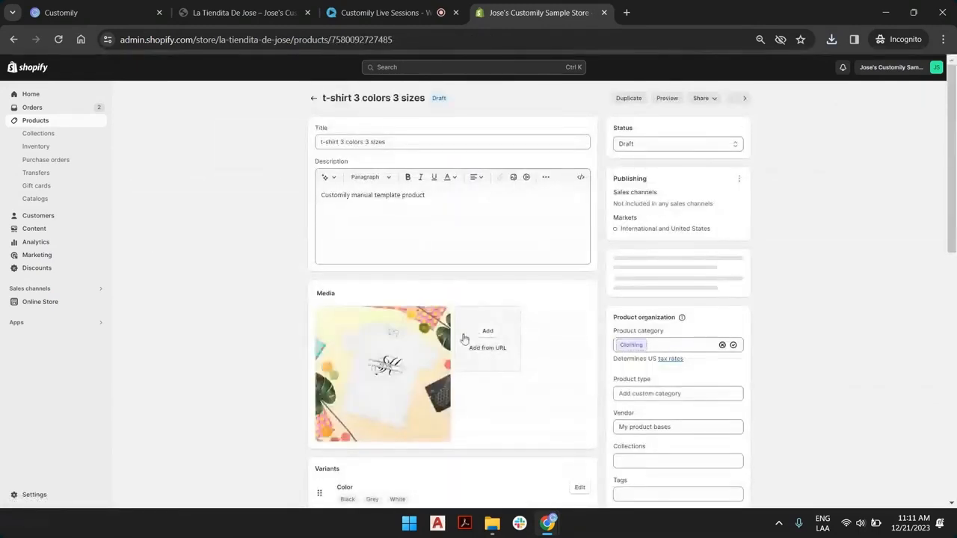